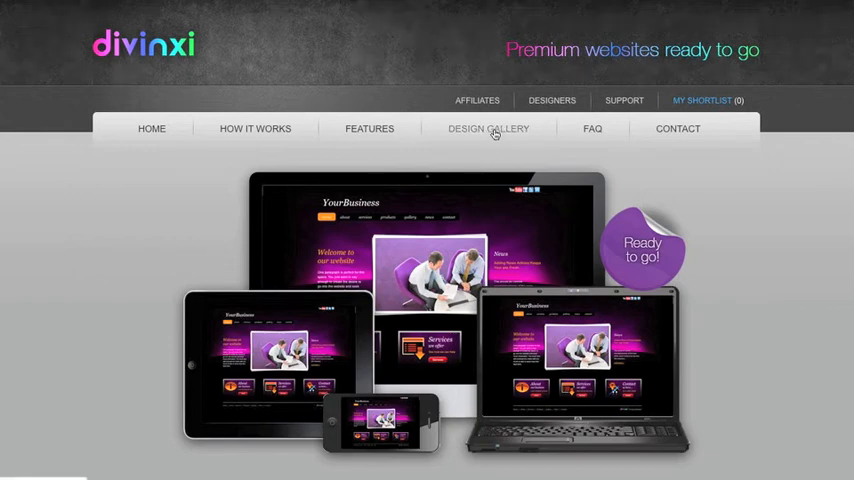
- Browse the Design Gallery templates and view the Hot Stuff template's details
click(488, 128)
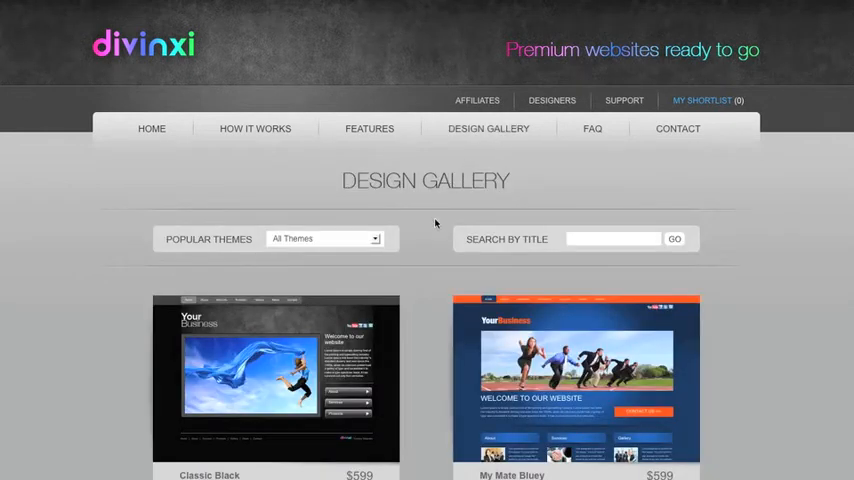
scroll(down, 3)
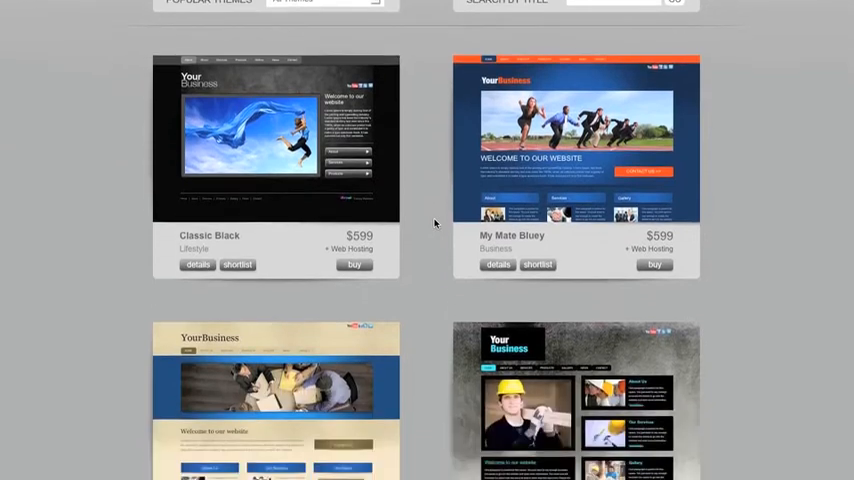
scroll(down, 3)
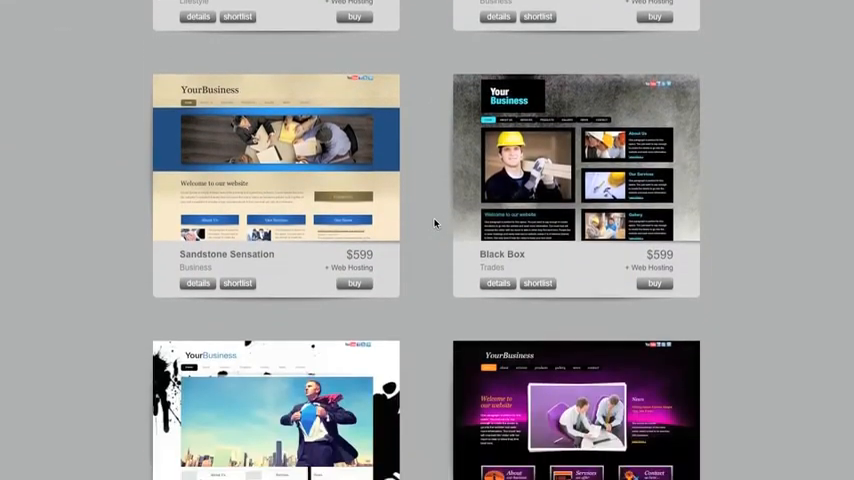
scroll(down, 3)
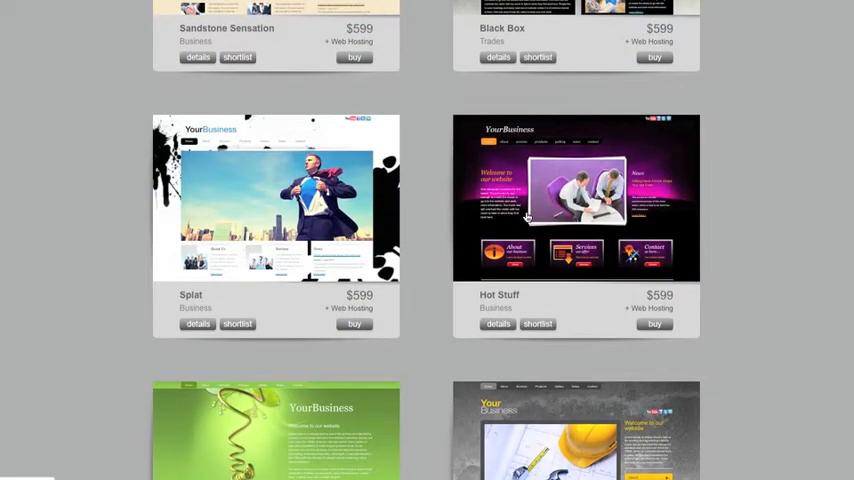
click(496, 324)
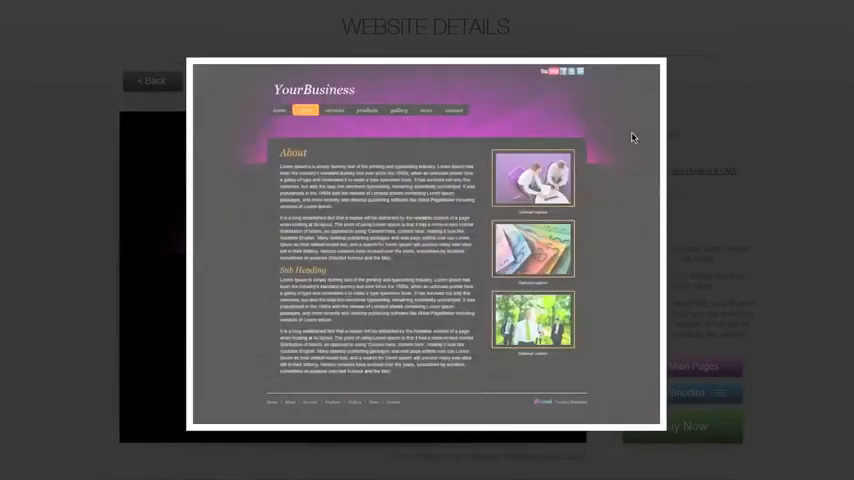
- Page through the Hot Stuff lightbox to its Services and Products screenshots and beyond
click(636, 140)
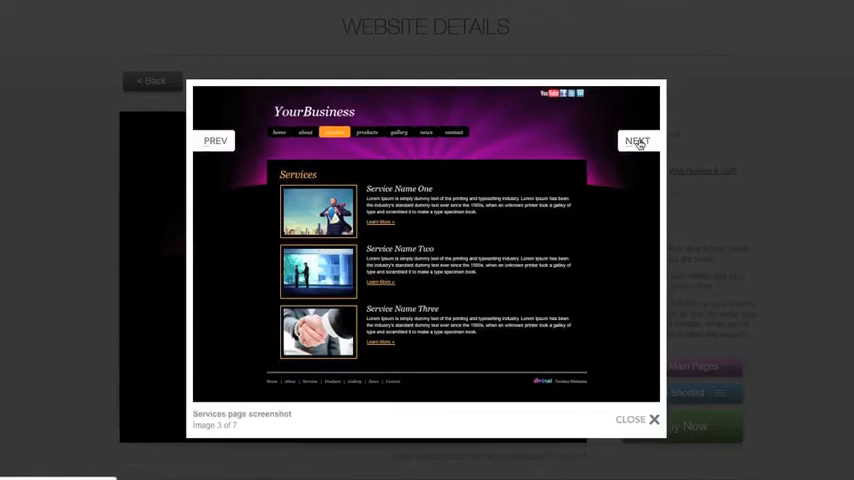
click(636, 140)
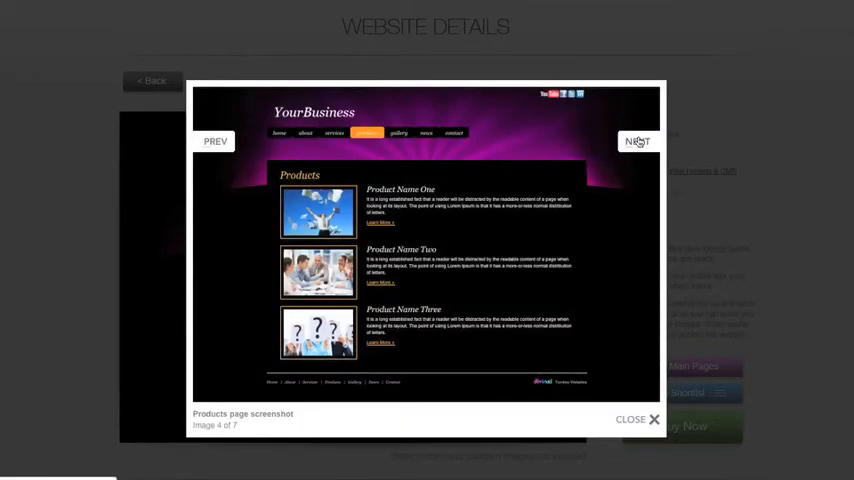
click(638, 420)
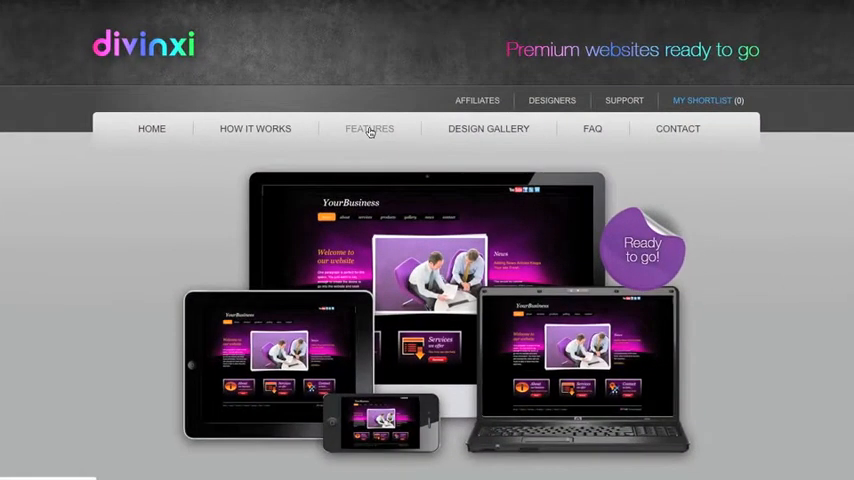
- View the Features page and look down the list of included features
click(368, 128)
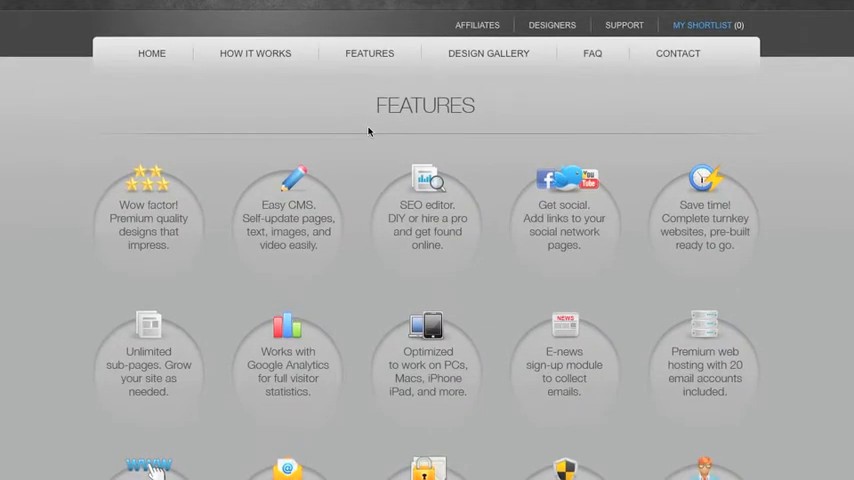
scroll(down, 3)
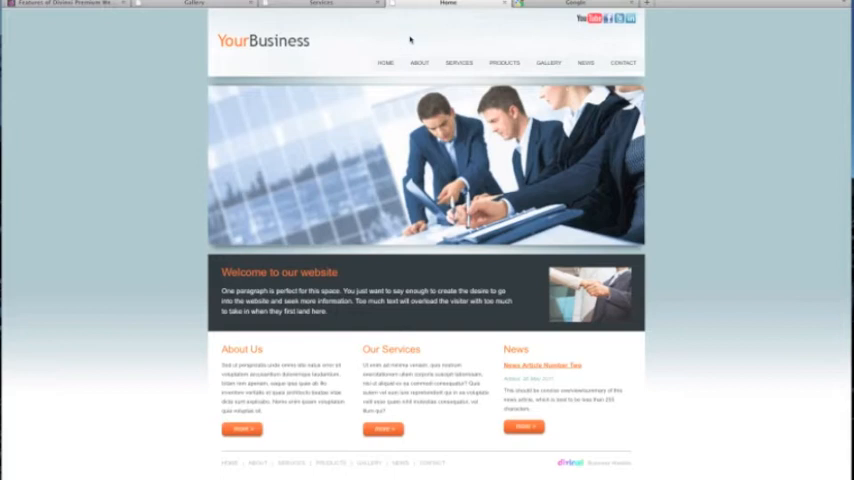
- Visit the demo site's home page and its Our Team page, then return home
click(384, 62)
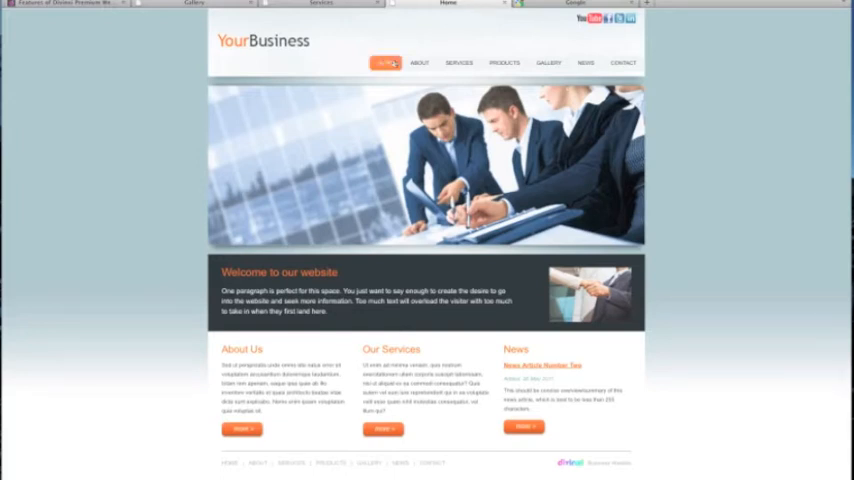
click(420, 62)
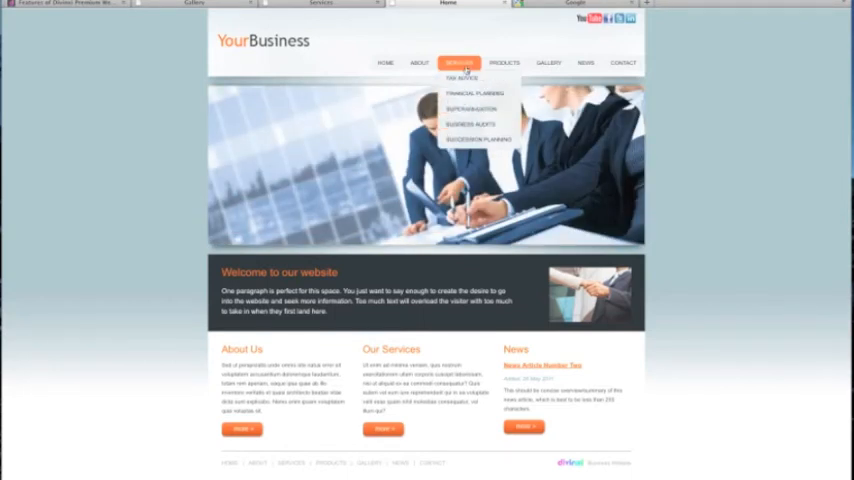
click(420, 62)
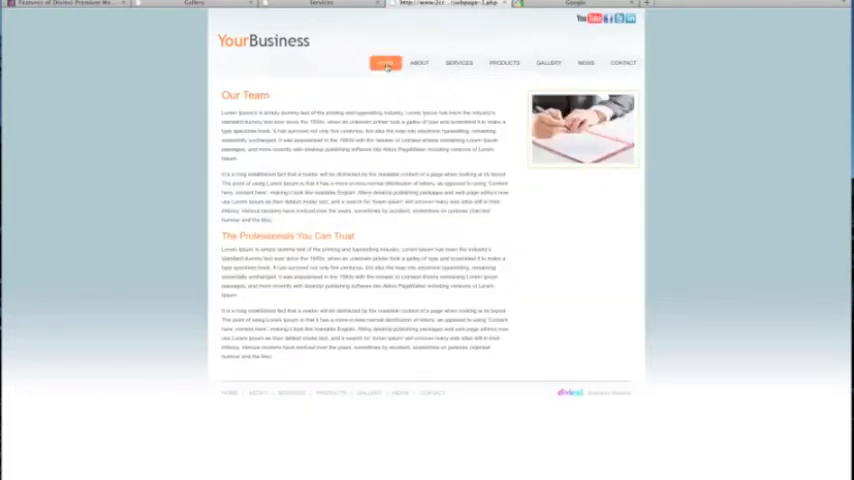
click(384, 62)
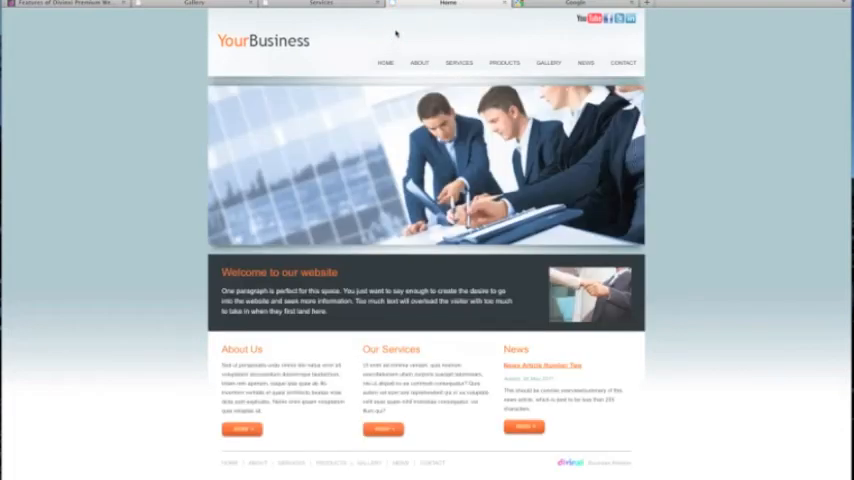
- Tour the Gallery, About, Services and Products pages, ending on the Gallery
click(384, 62)
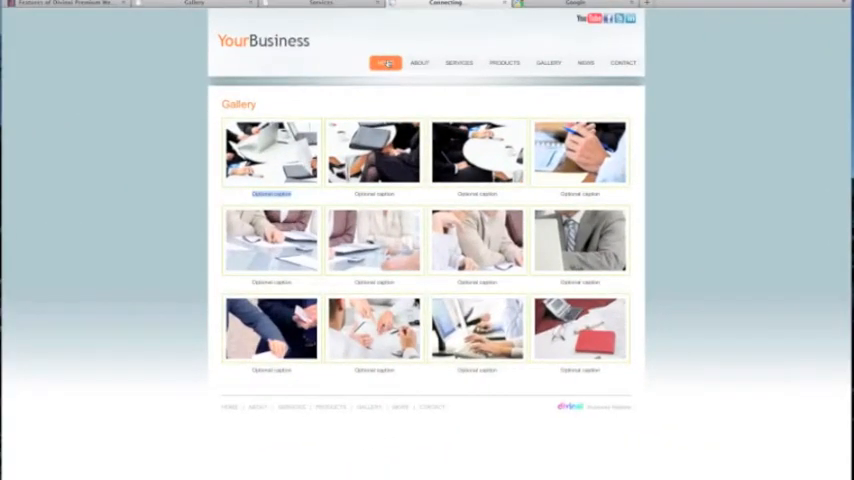
click(384, 62)
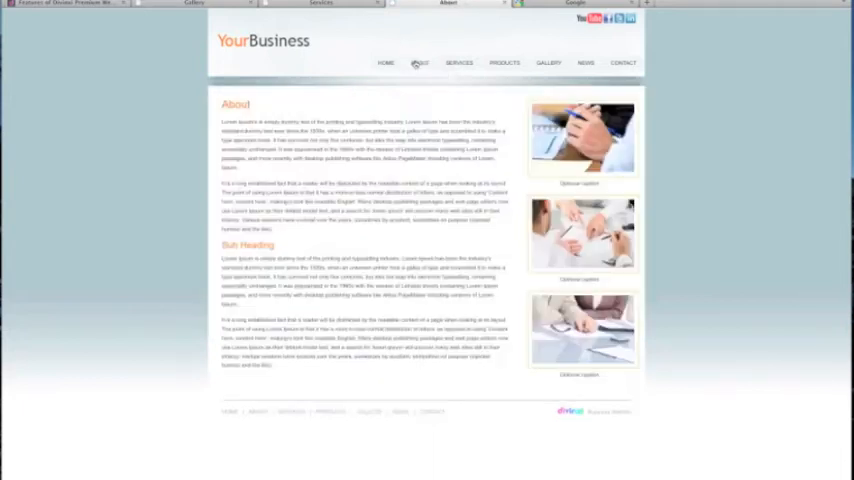
click(460, 62)
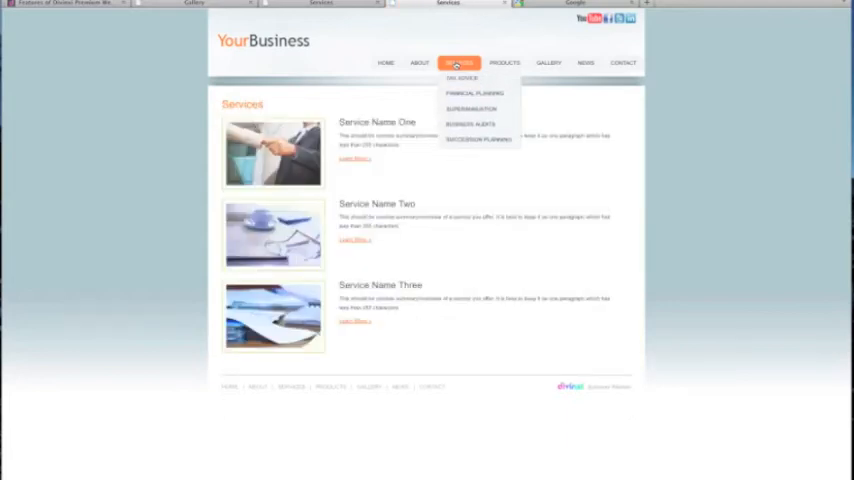
click(504, 64)
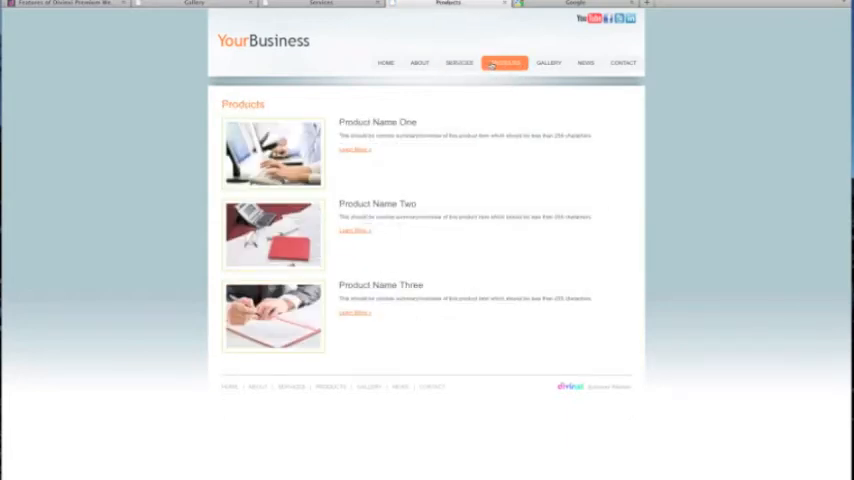
click(548, 62)
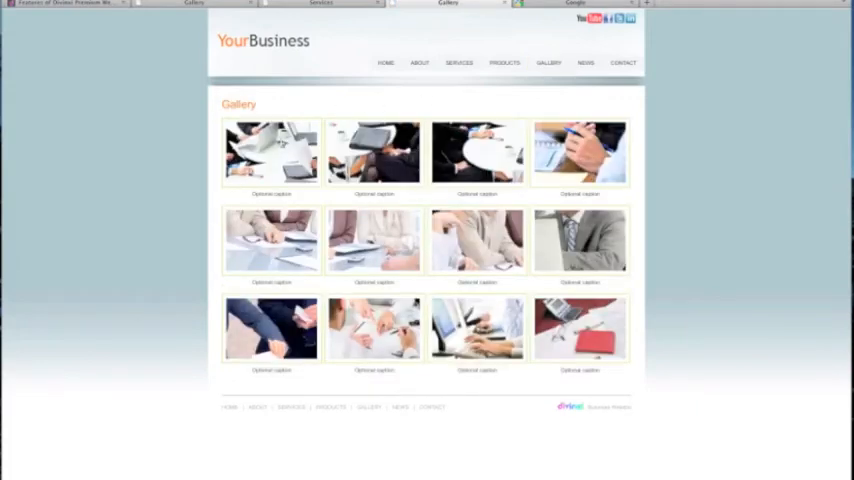
- Enlarge a gallery photo, step through several more, close the viewer and return home
click(272, 152)
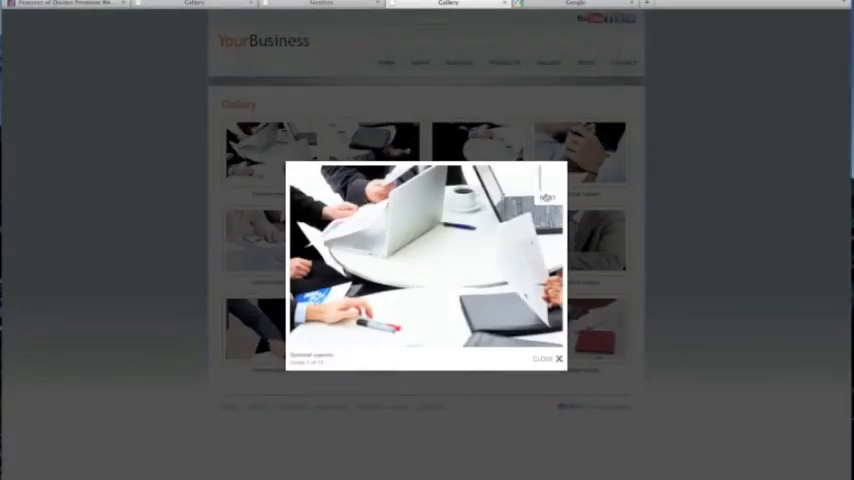
click(548, 196)
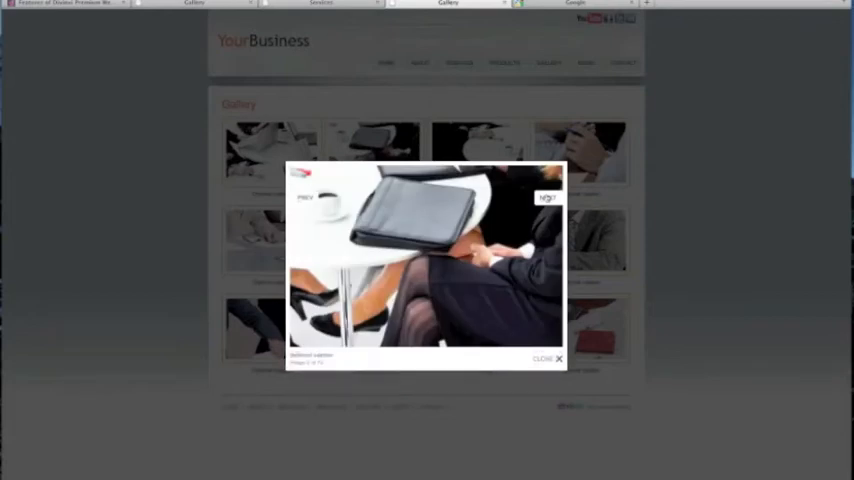
click(548, 196)
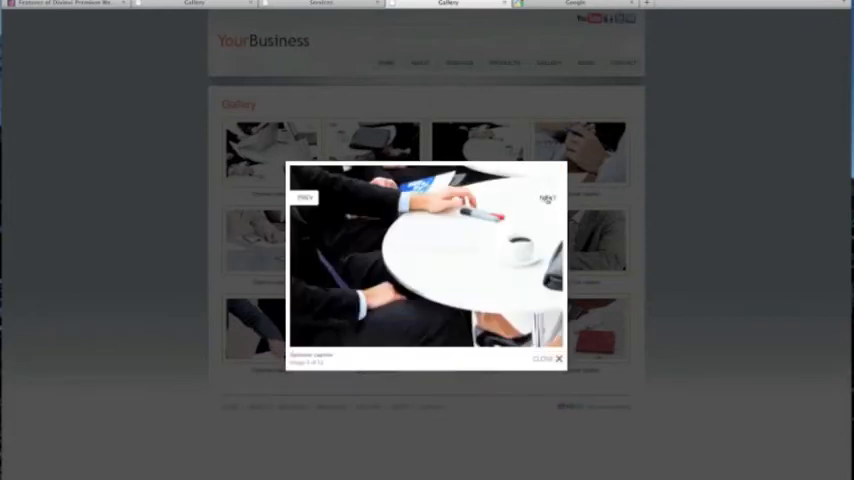
click(548, 196)
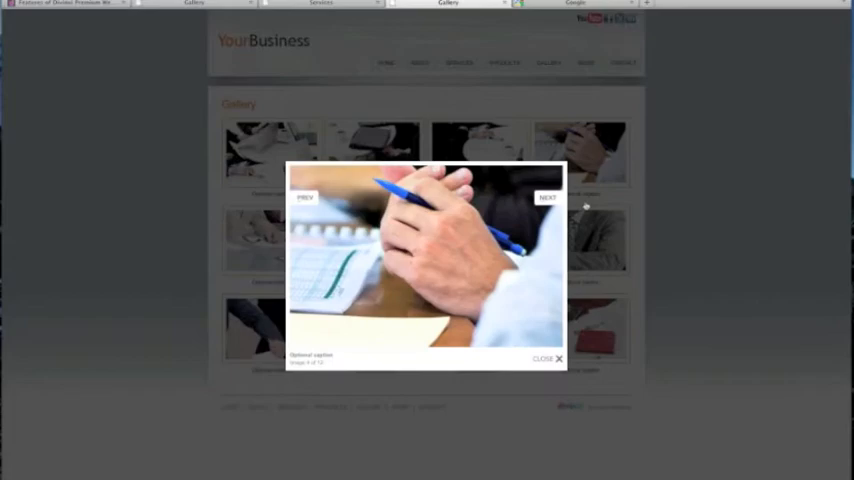
click(548, 358)
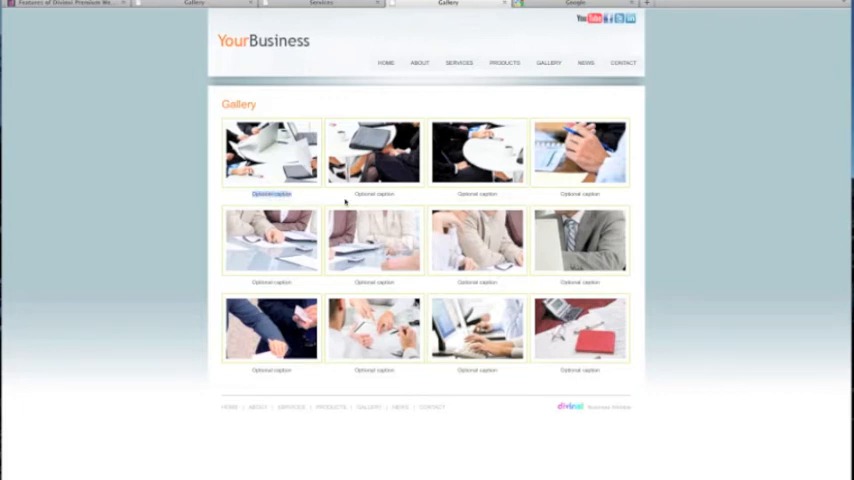
click(562, 44)
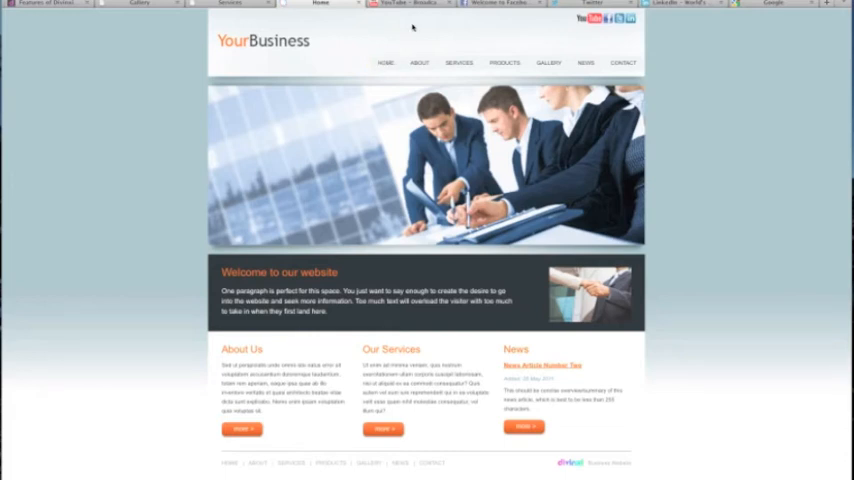
- Switch to the YouTube page opened from the site's social link
click(400, 4)
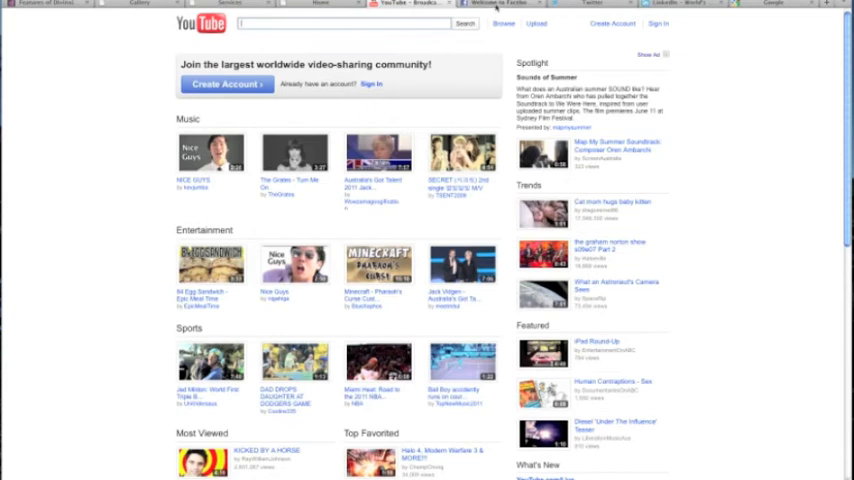
- View the Facebook and Twitter pages, then return to the YourBusiness template site
click(504, 4)
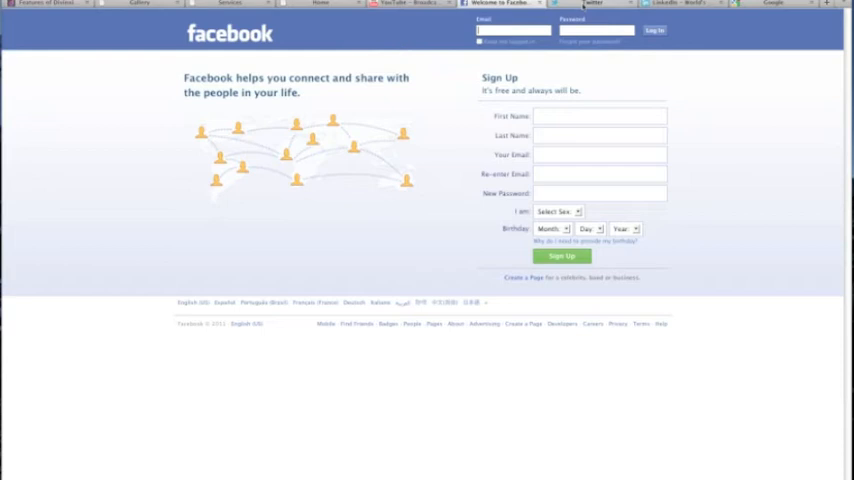
click(592, 4)
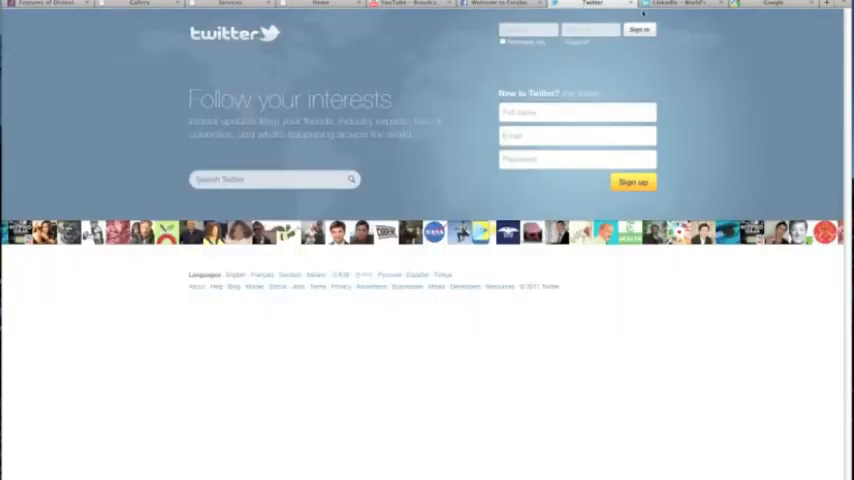
click(678, 4)
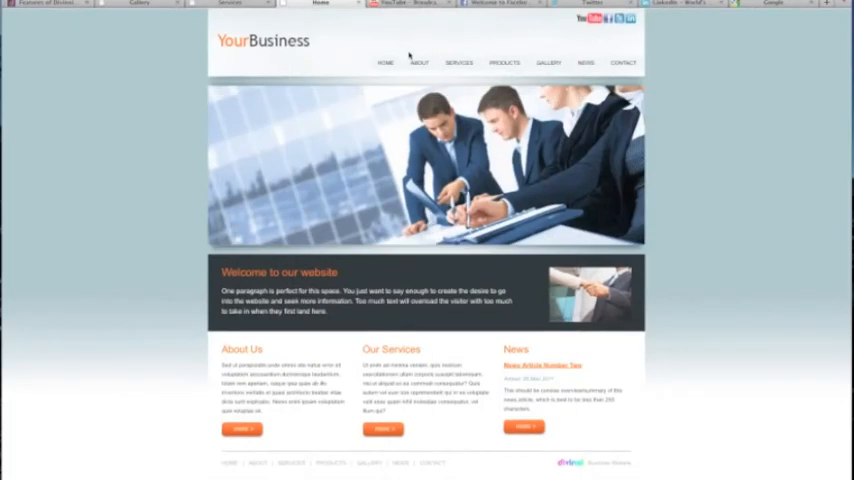
click(548, 62)
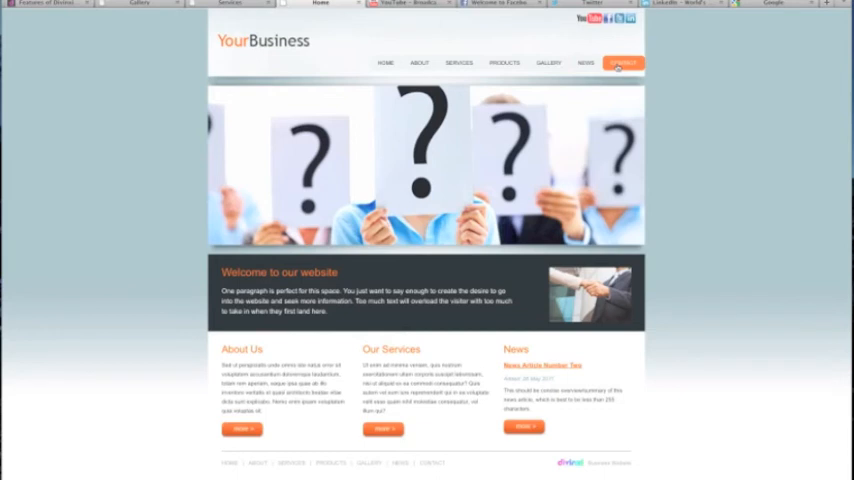
click(624, 62)
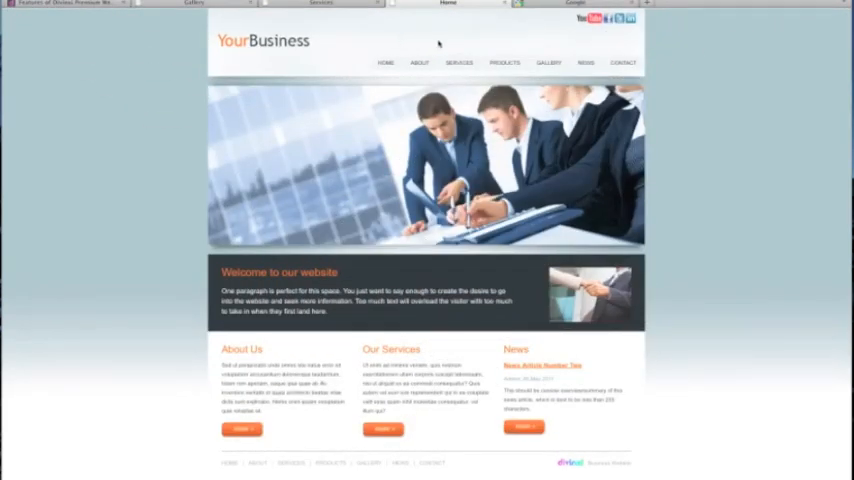
- Revisit the About, Services, Products and Gallery pages, then switch to the Google page
click(420, 62)
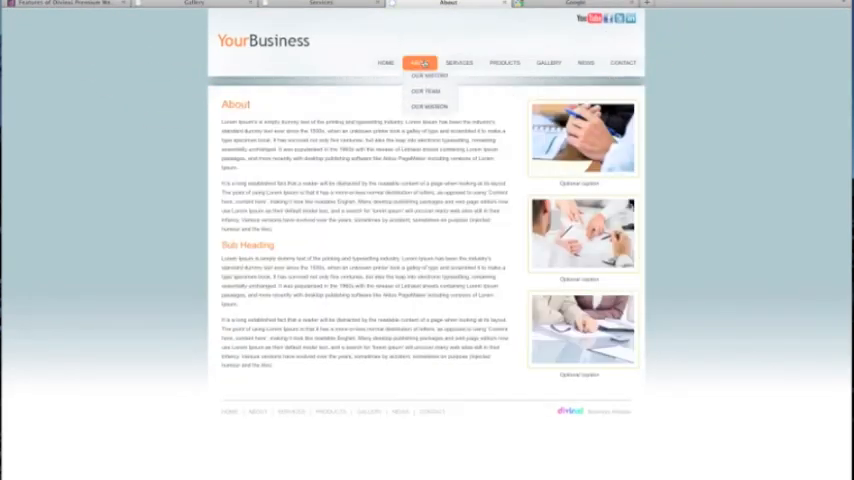
click(460, 62)
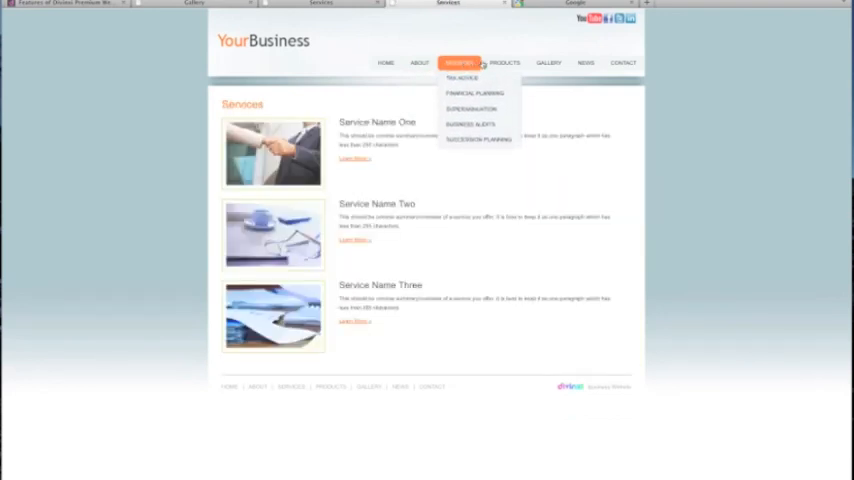
click(504, 62)
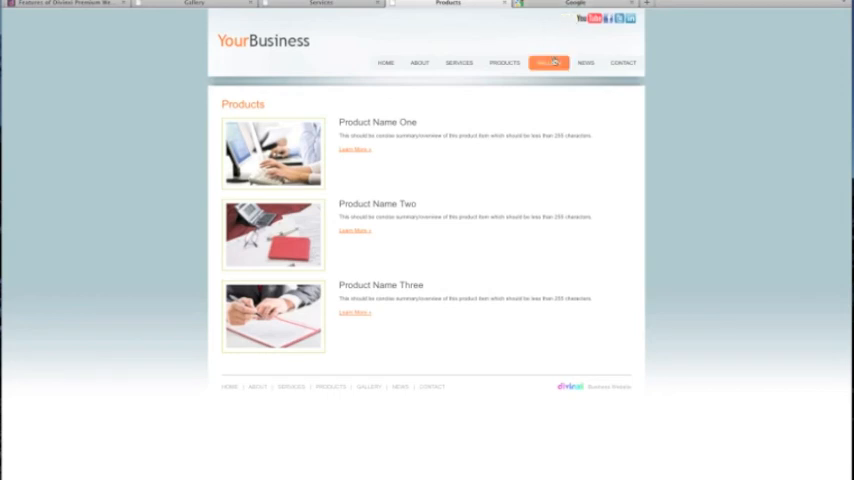
click(548, 62)
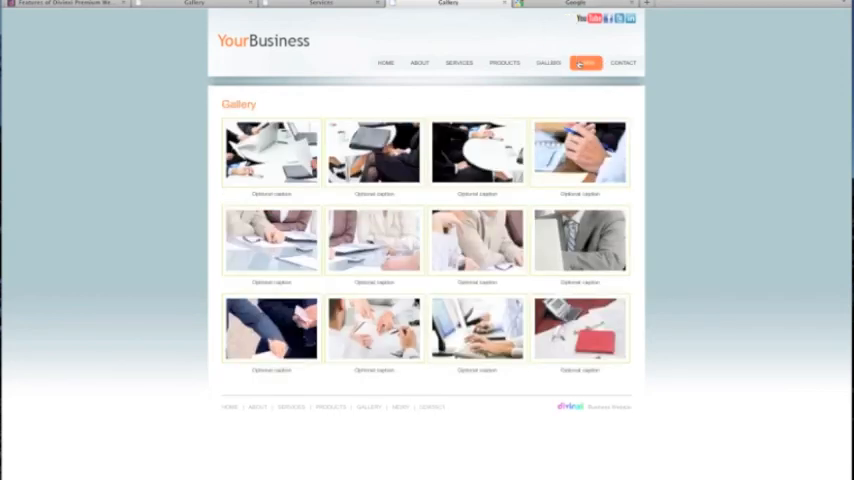
click(584, 62)
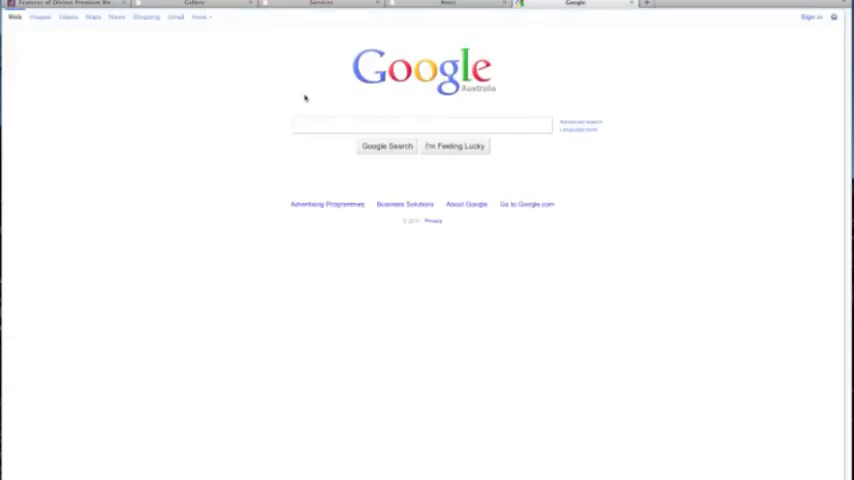
- Search Google for 'tax accountant website' and look down the first results page
text(tax accountant website)
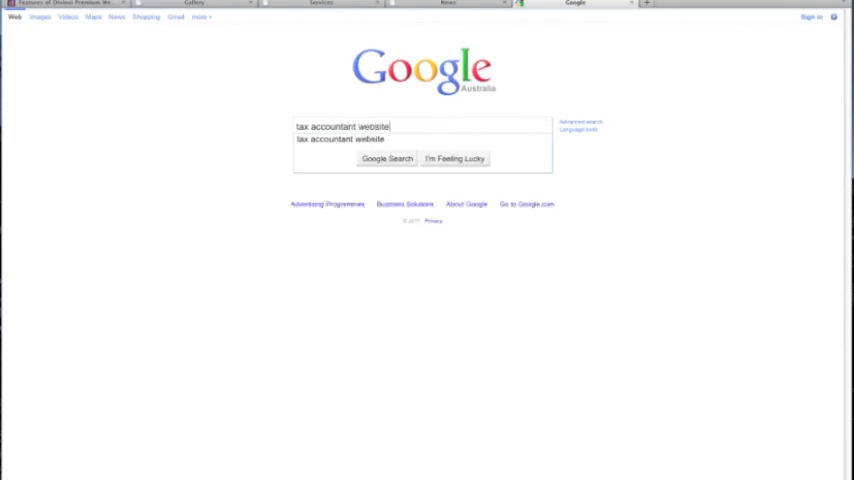
click(388, 158)
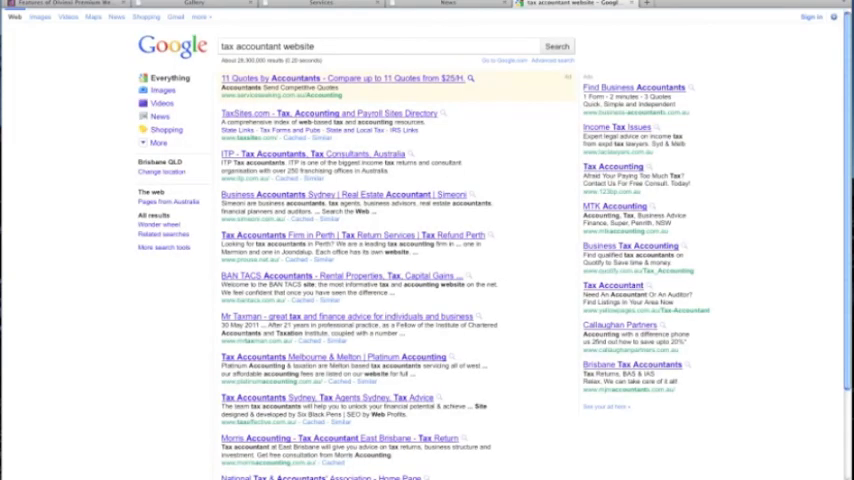
scroll(down, 3)
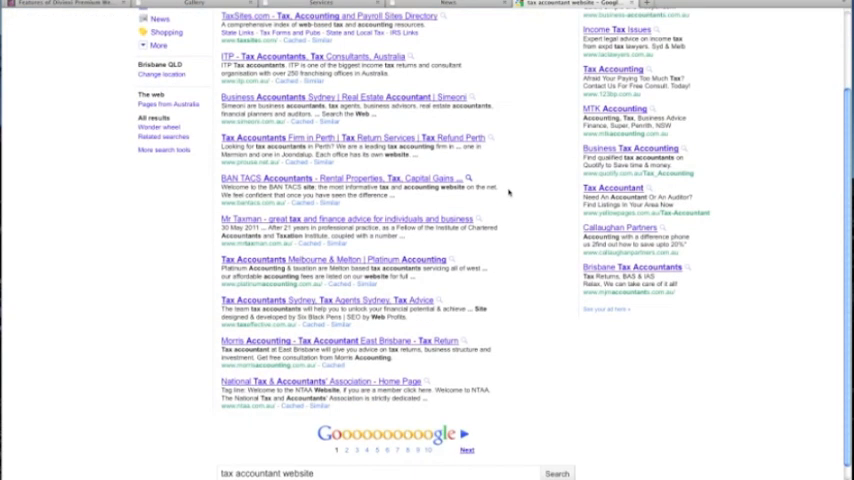
scroll(down, 3)
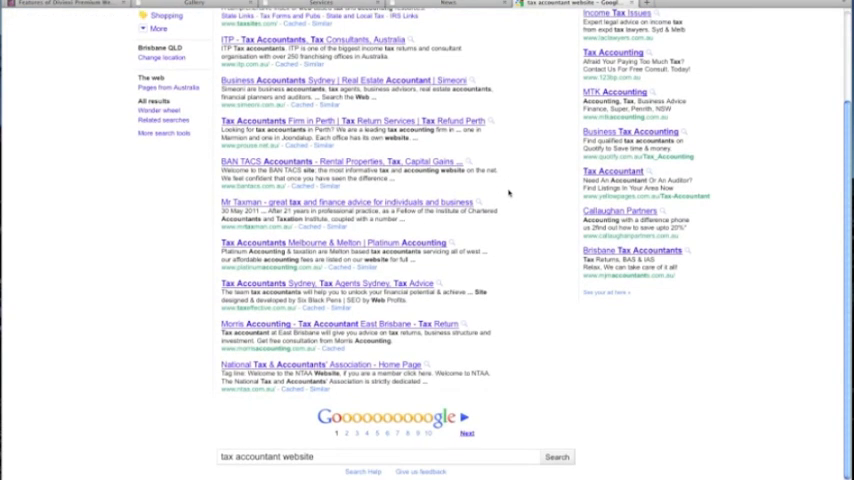